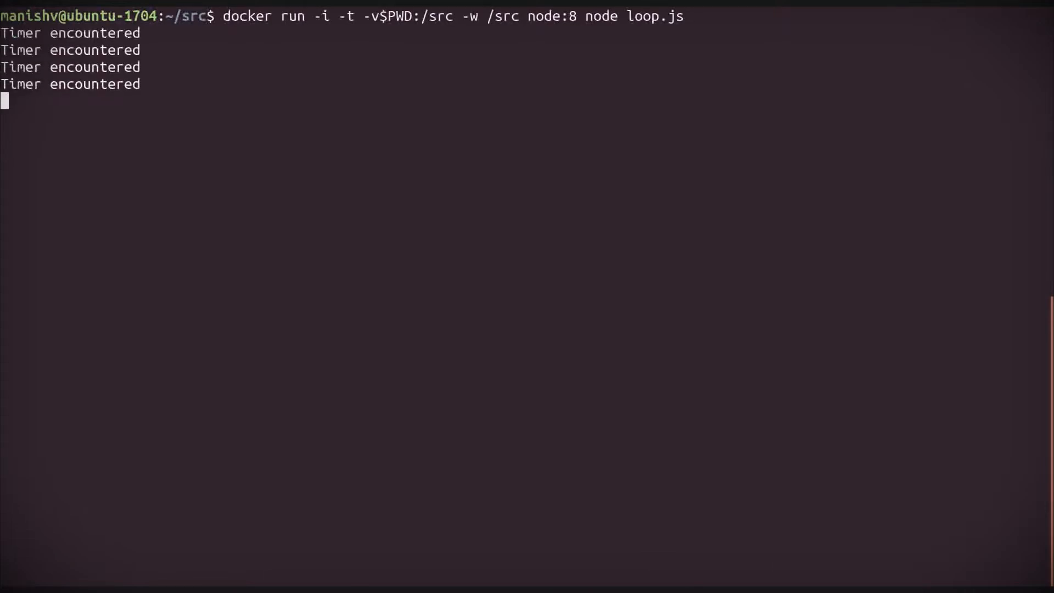
Step: Stop the running Node loop container with Ctrl+C
{"action": "key", "text": "ctrl+c"}
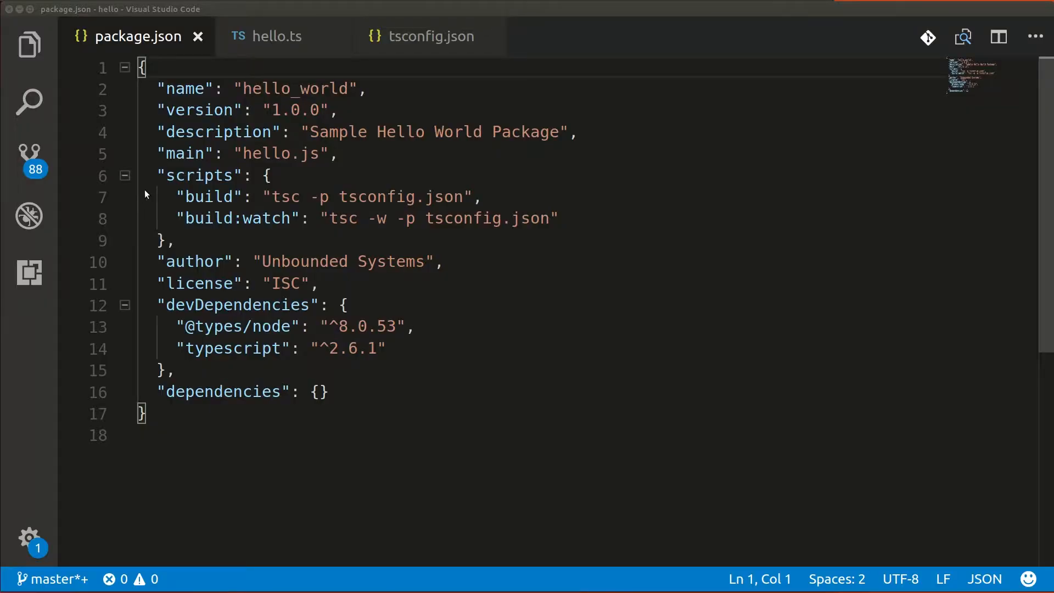
{"action": "left_click_drag", "start_coordinate": [178, 197], "coordinate": [501, 218]}
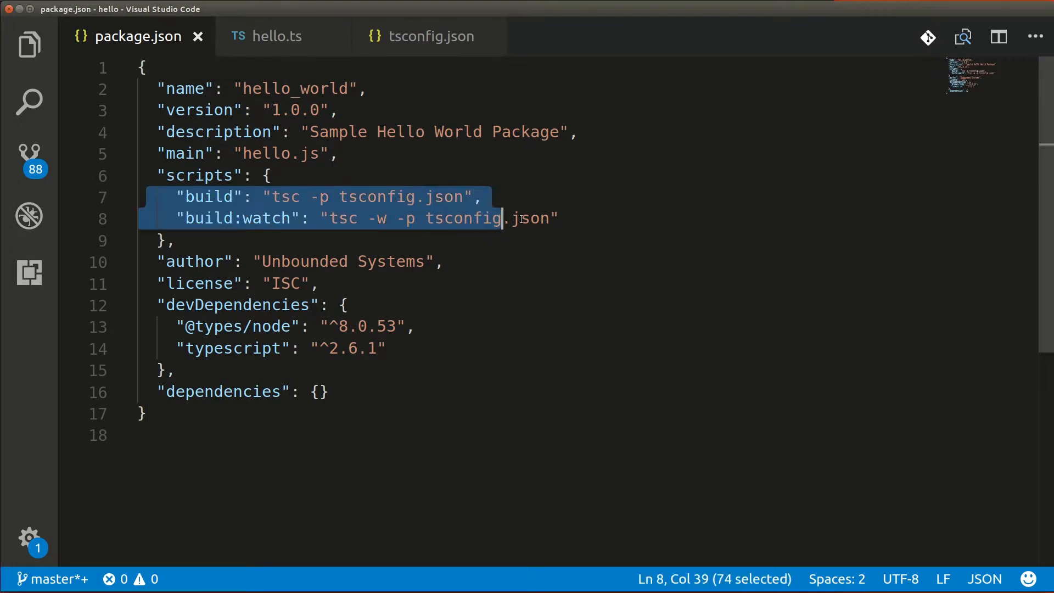
{"action": "left_click_drag", "start_coordinate": [501, 217], "coordinate": [570, 218]}
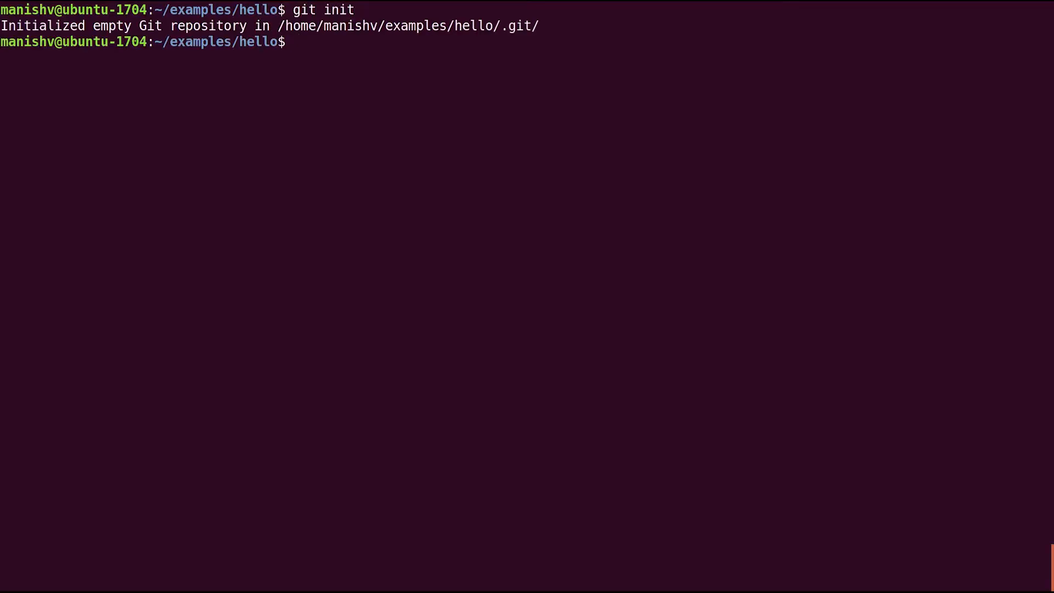
Step: Initialize git submodules and add the containit repo as a submodule
{"action": "type", "text": "git submodule init"}
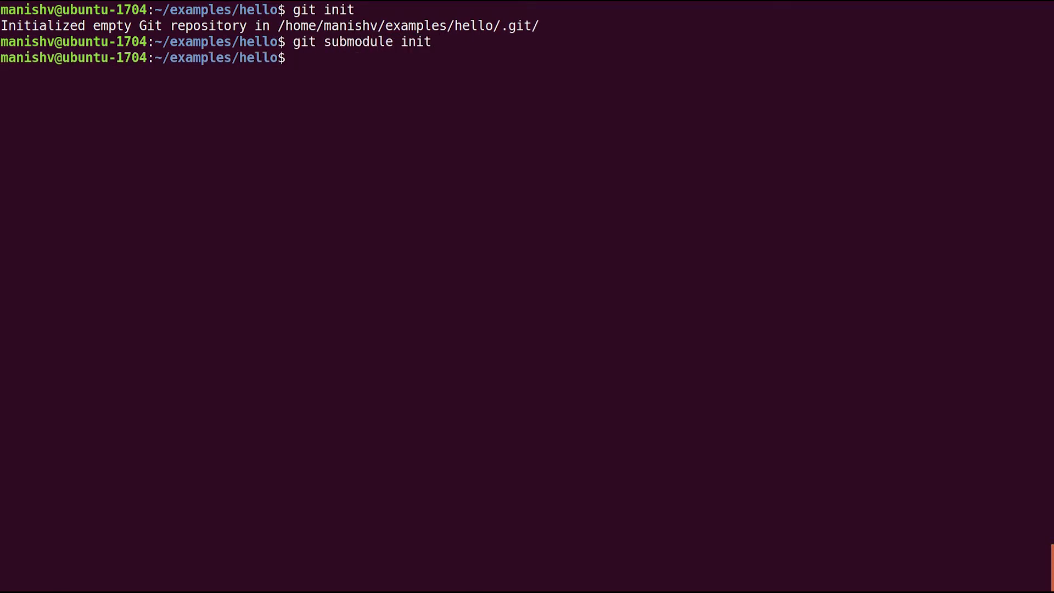
{"action": "type", "text": "git su"}
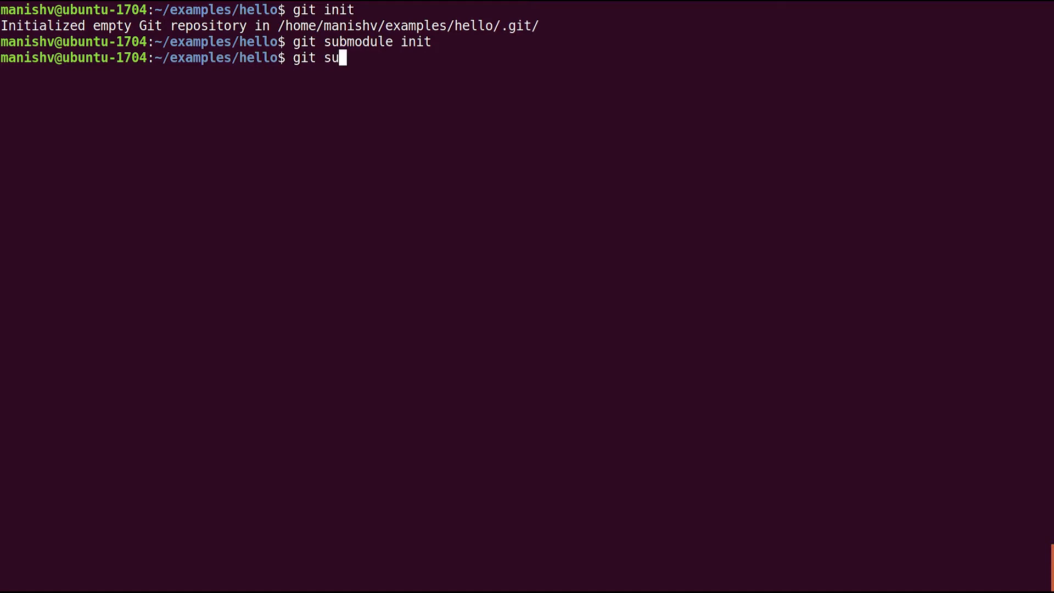
{"action": "type", "text": "bmodule add https://github.com/unboundedsystems/containit.git"}
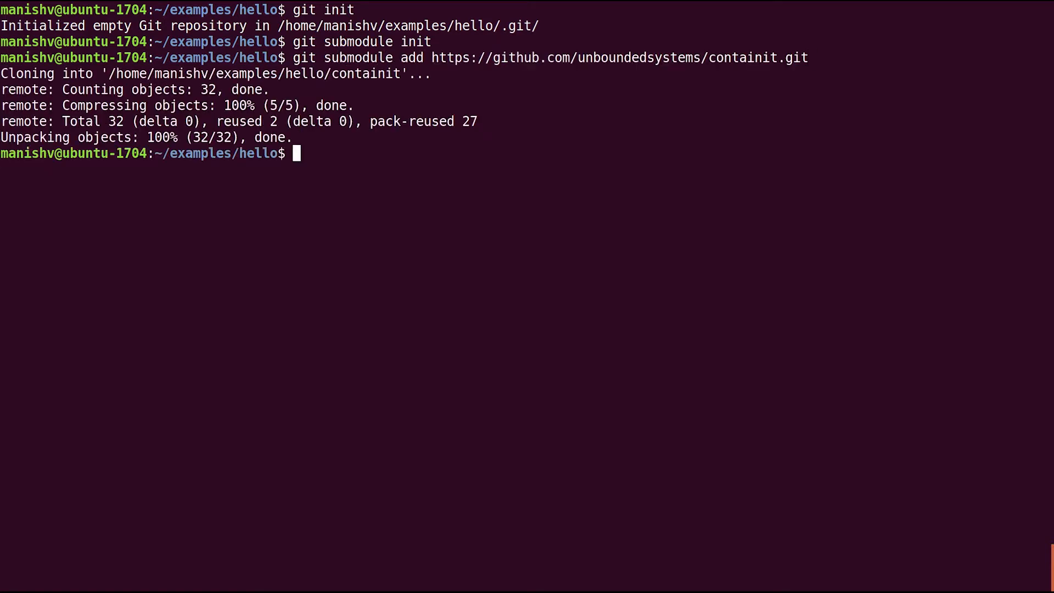
Step: Write the bin/node heredoc wrapper script and symlink bin/npm to it
{"action": "type", "text": "cat >"}
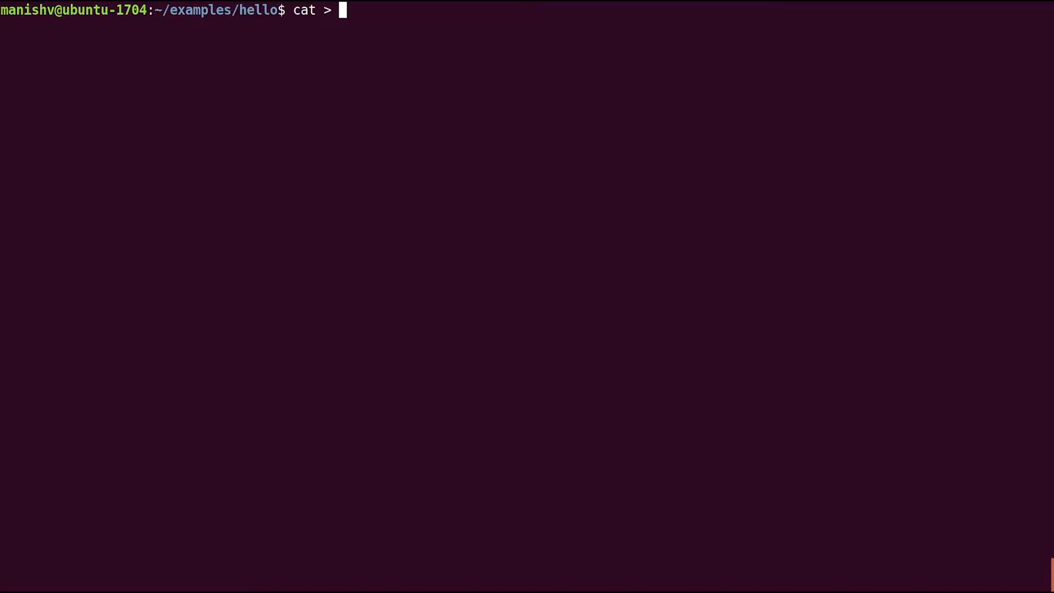
{"action": "type", "text": "bin/node <<END"}
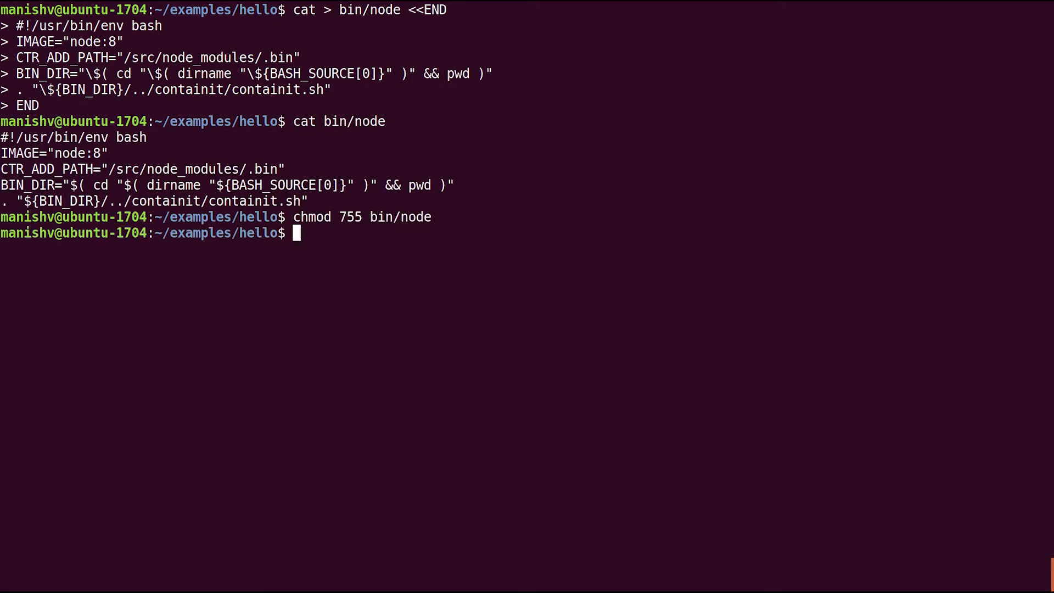
{"action": "type", "text": "ln -s node bin/np"}
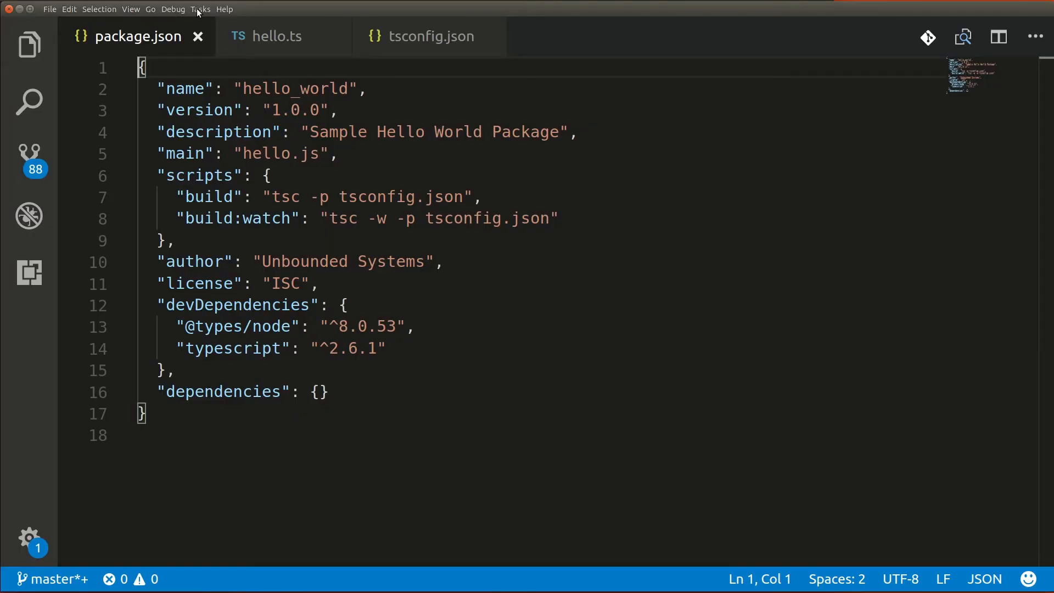
Step: Configure npm: build:watch as the default build task, generating tasks.json
{"action": "left_click", "coordinate": [201, 8]}
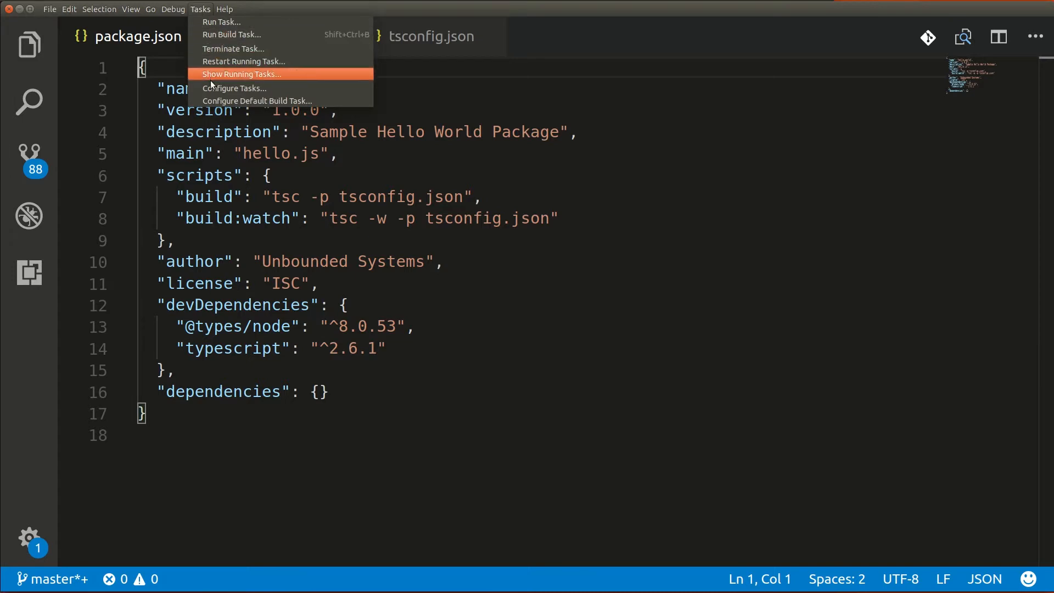
{"action": "left_click", "coordinate": [257, 100]}
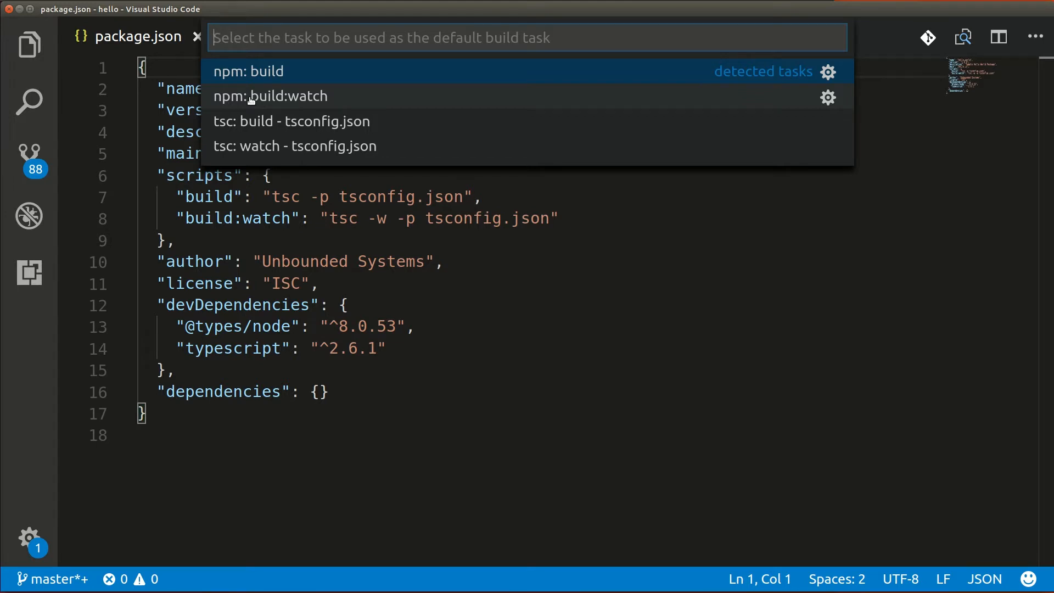
{"action": "left_click", "coordinate": [271, 96]}
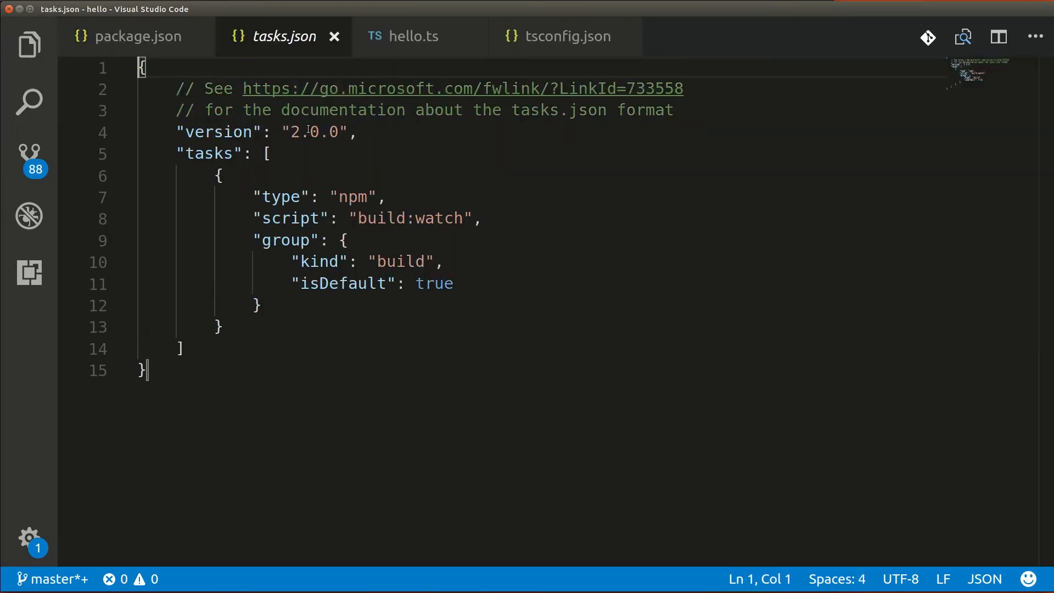
Step: Edit tasks.json: label watch-build, command ./bin/npm run build:watch, isBackground true
{"action": "type", "text": "\"label\": \"watch-build\","}
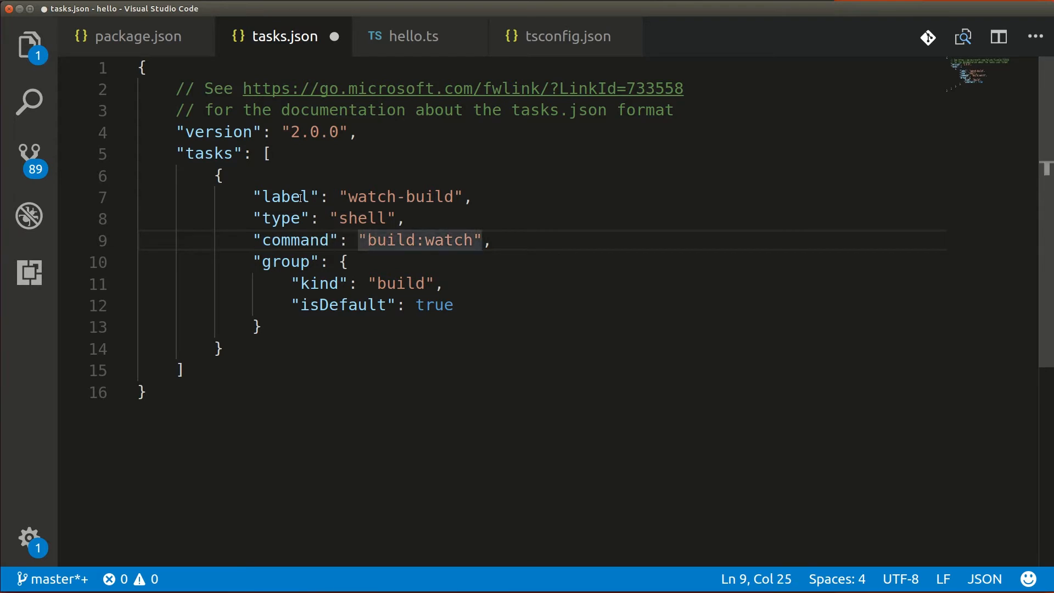
{"action": "type", "text": "./bin/npm run"}
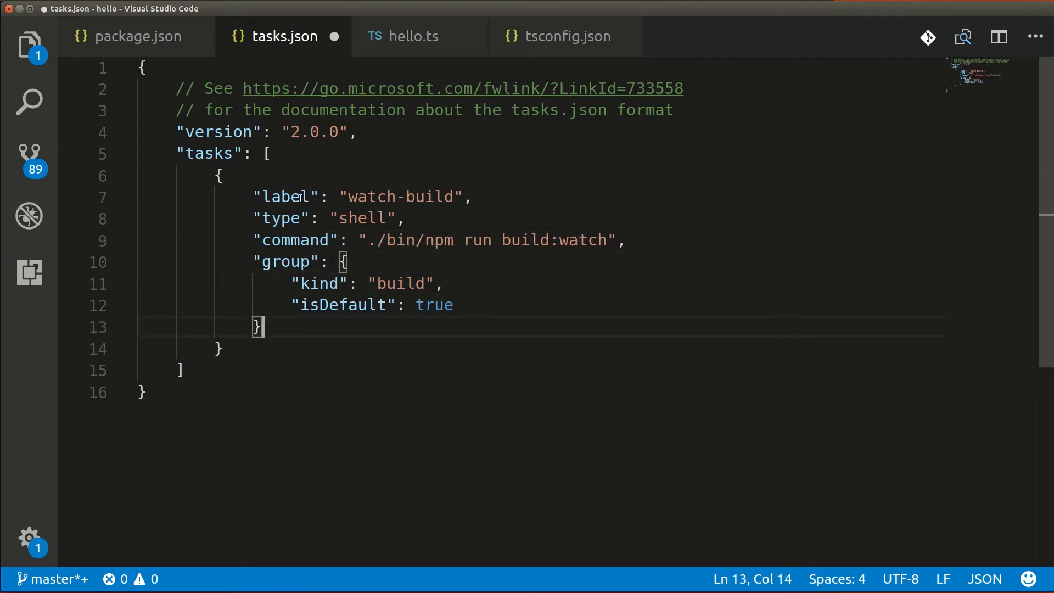
{"action": "type", "text": "\"isBack\""}
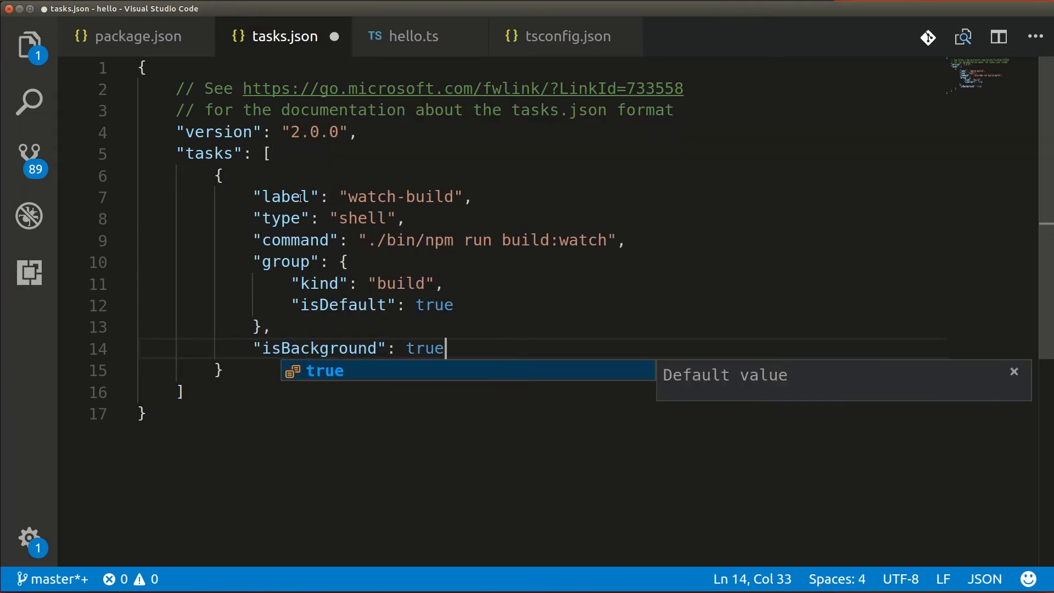
{"action": "left_click", "coordinate": [207, 9]}
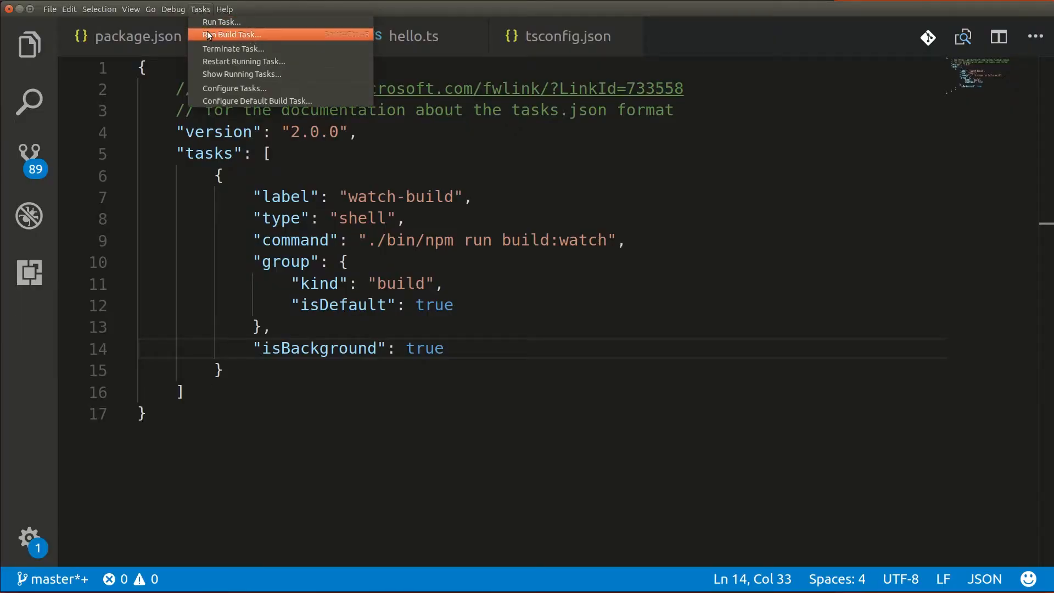
{"action": "mouse_move", "coordinate": [216, 48]}
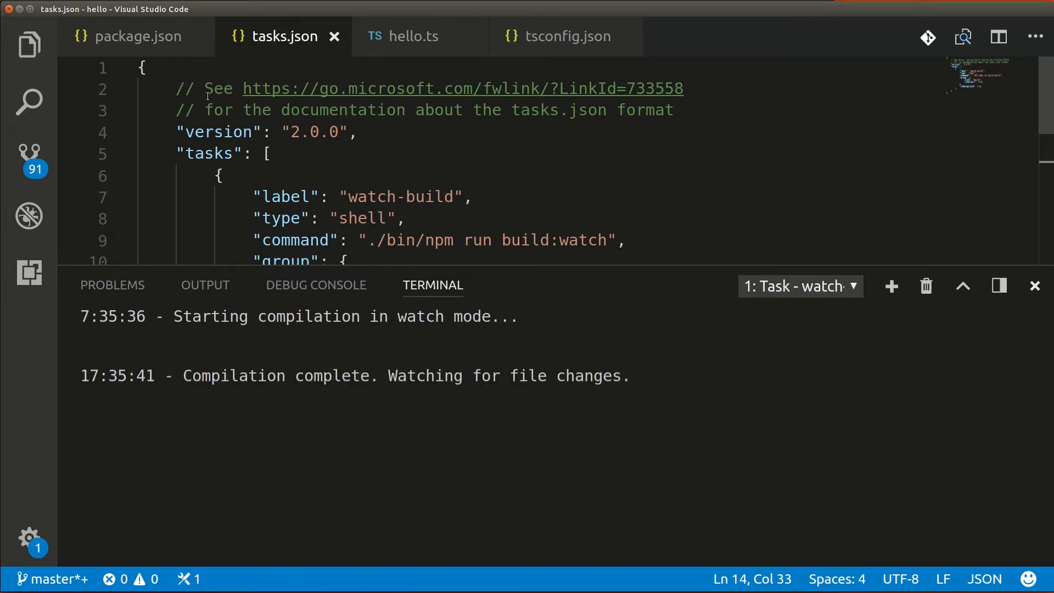
Step: Change log to xlog in hello.ts and show the TS2551 error in Problems
{"action": "left_click", "coordinate": [414, 36]}
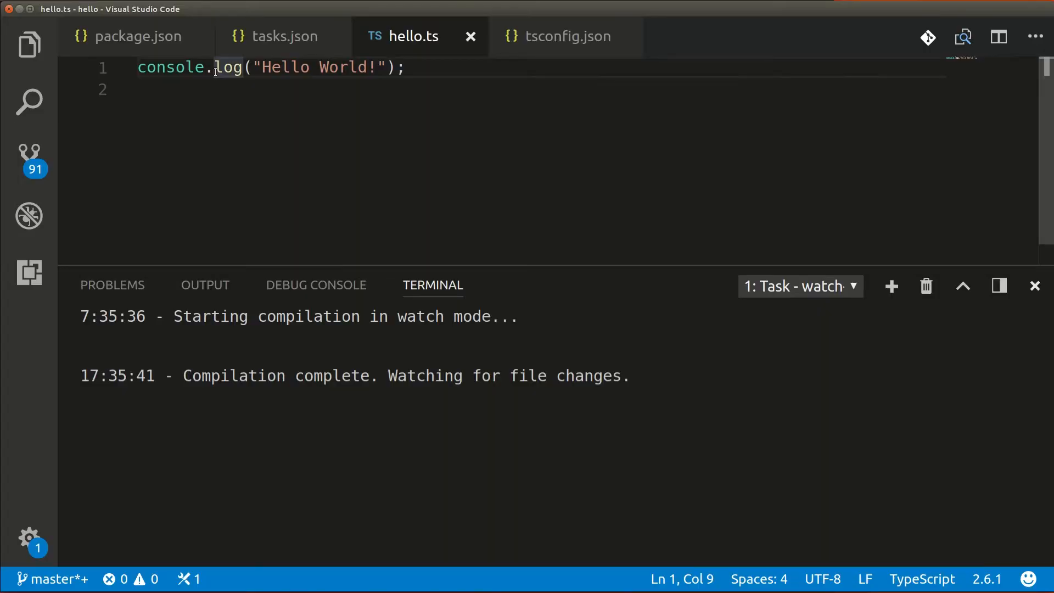
{"action": "type", "text": "x"}
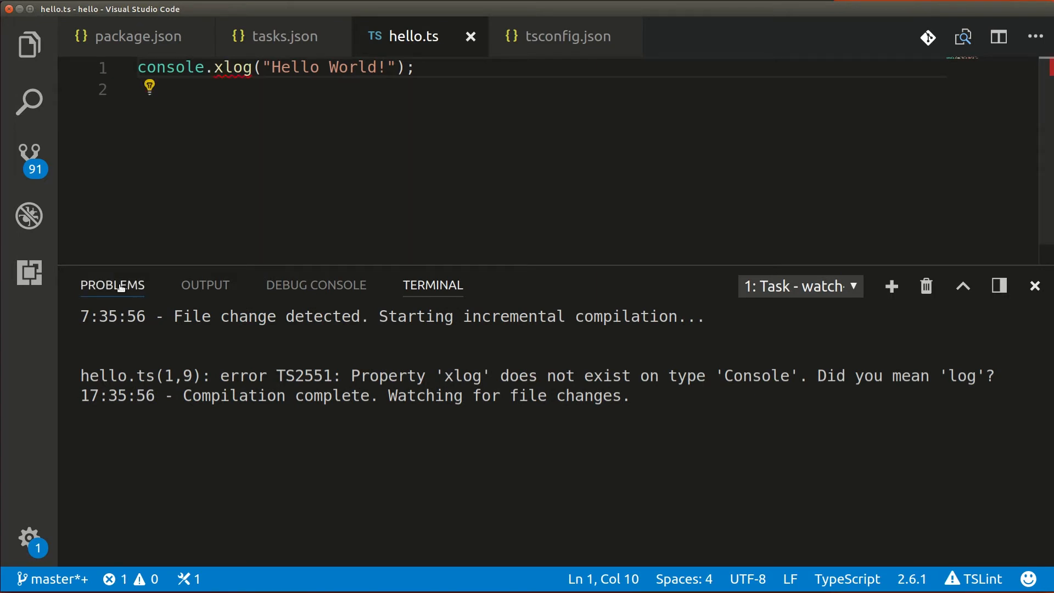
{"action": "left_click", "coordinate": [112, 286]}
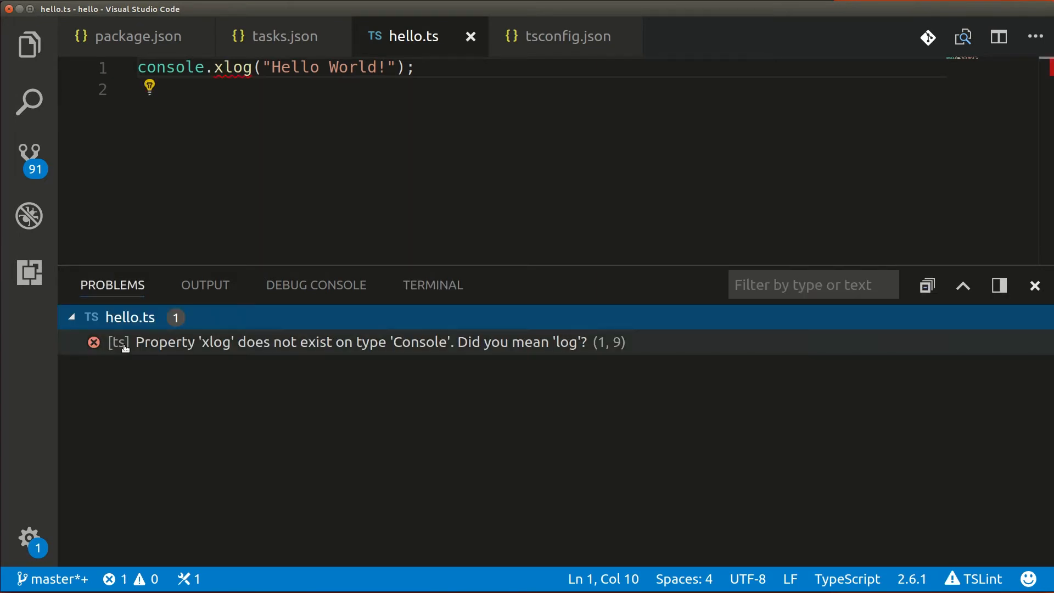